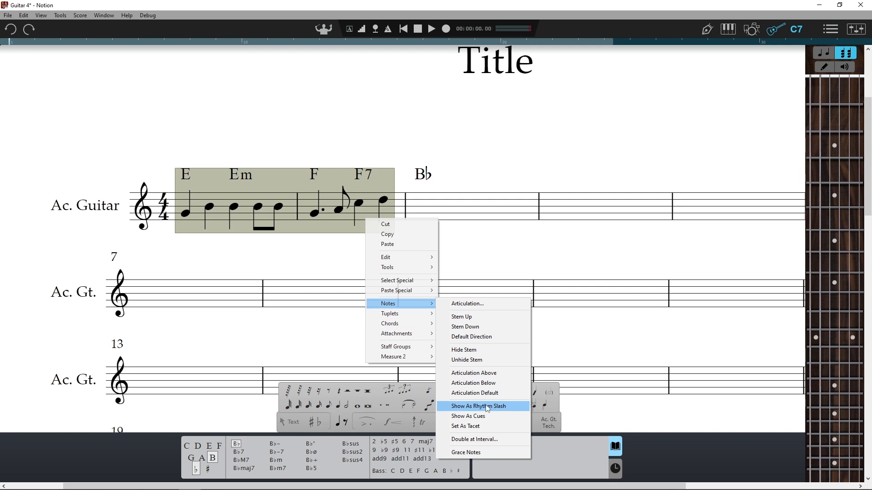
# Step: Show the first two measures as rhythm slashes with a tie in the Em bar, an accent and staccato dots
pyautogui.click(481, 406)
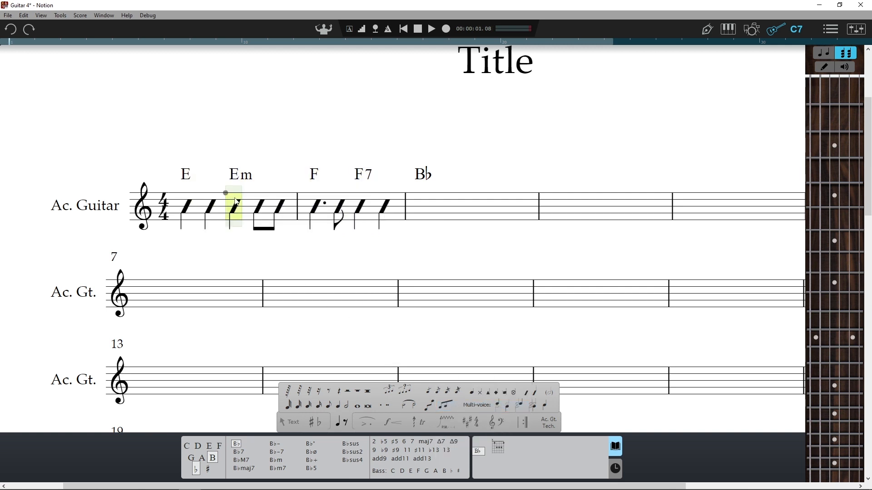
pyautogui.click(407, 405)
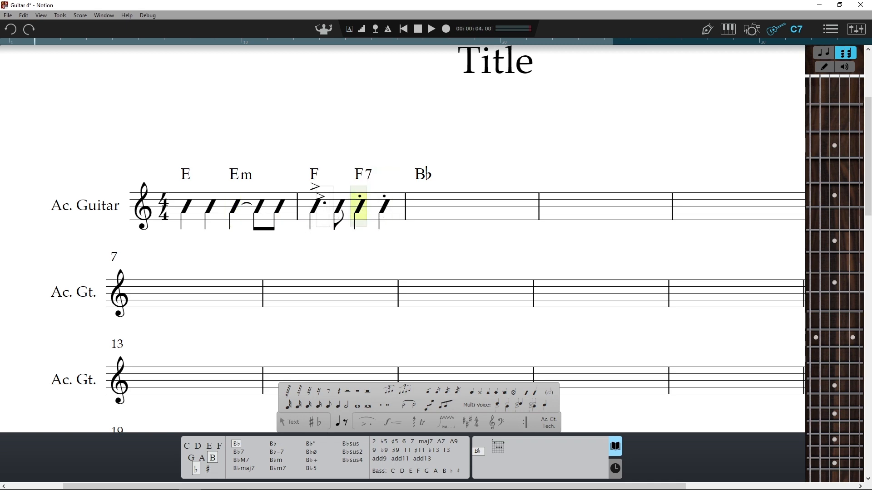
pyautogui.click(417, 28)
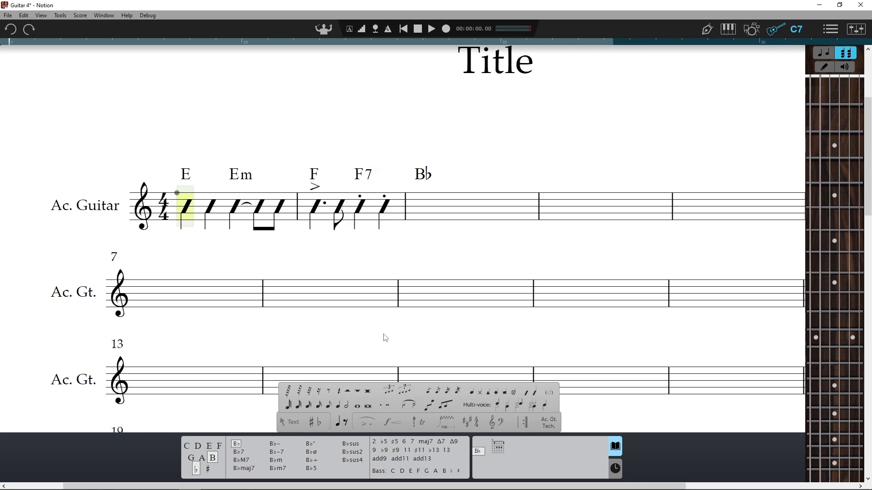
# Step: Enter four quarter-note slashes under the B♭ chord, play the score back, then select the F–F7 measure
pyautogui.click(431, 28)
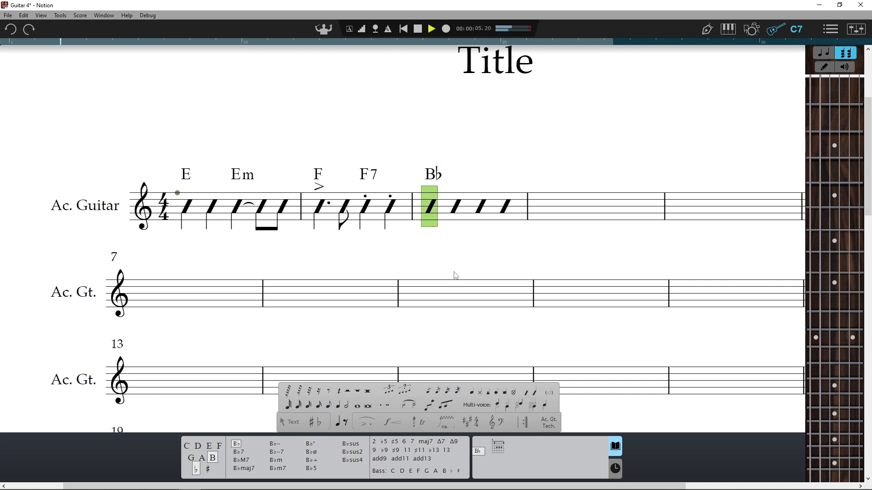
pyautogui.click(430, 28)
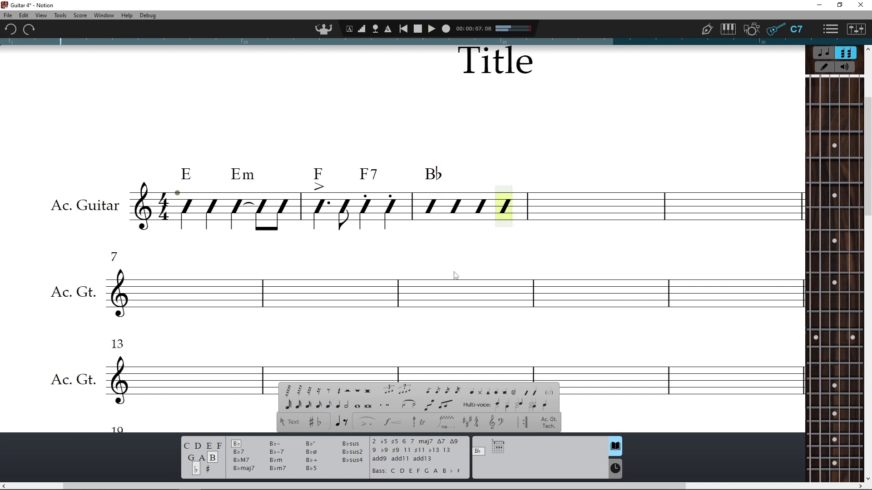
pyautogui.click(402, 28)
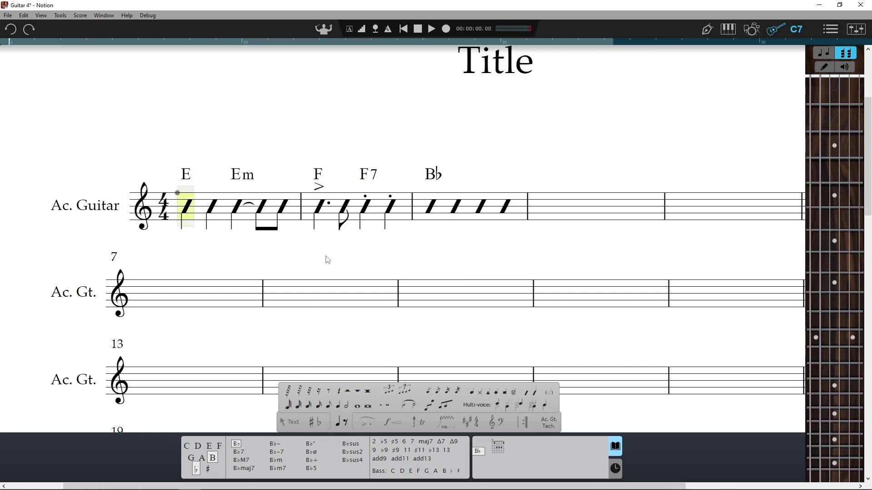
pyautogui.click(339, 201)
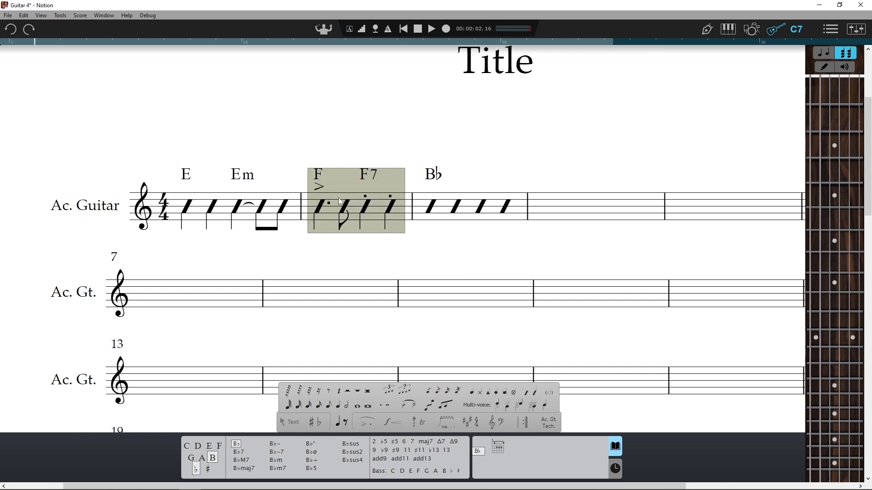
# Step: Set the F–F7 measure as tacet so its slashes grey out, then play the score from the start
pyautogui.rightClick(339, 202)
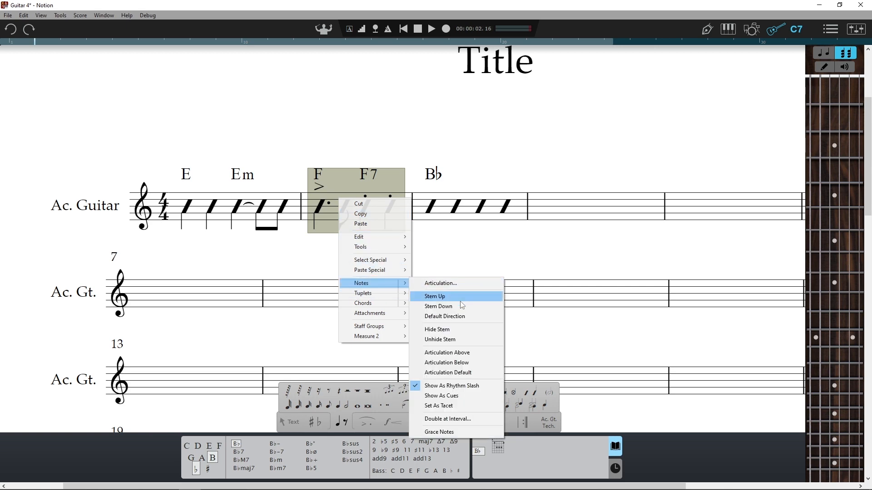
pyautogui.click(435, 297)
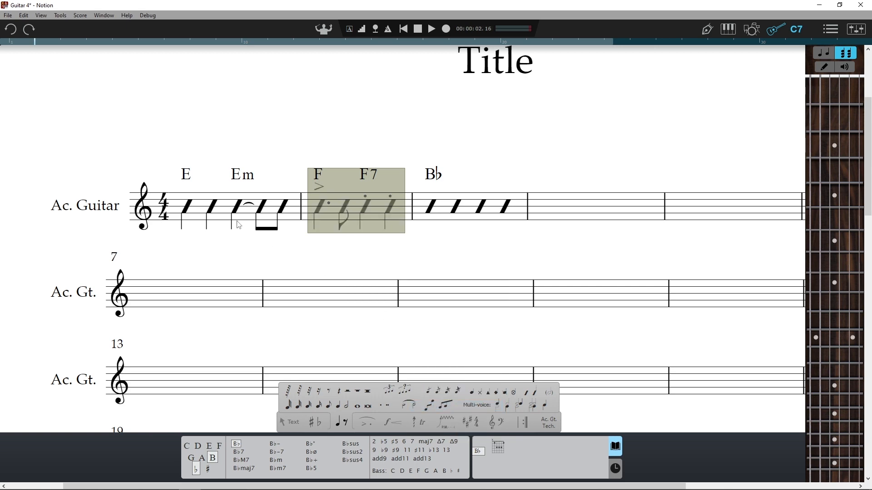
pyautogui.click(186, 207)
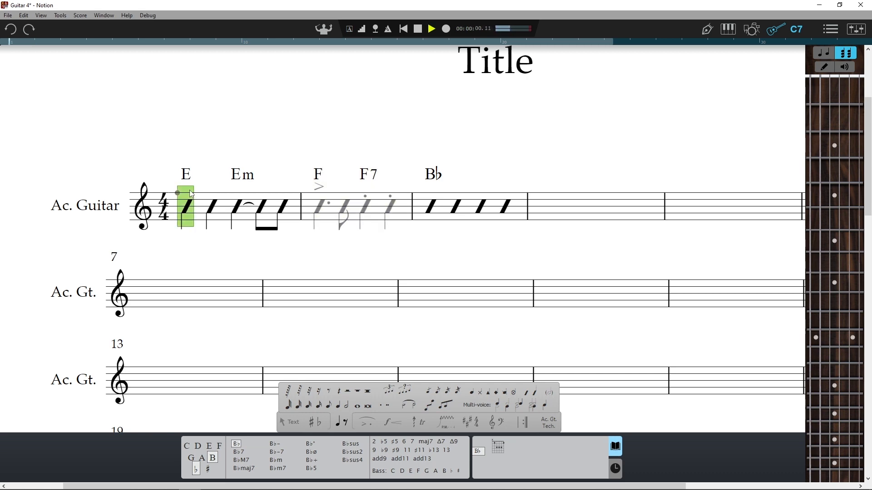